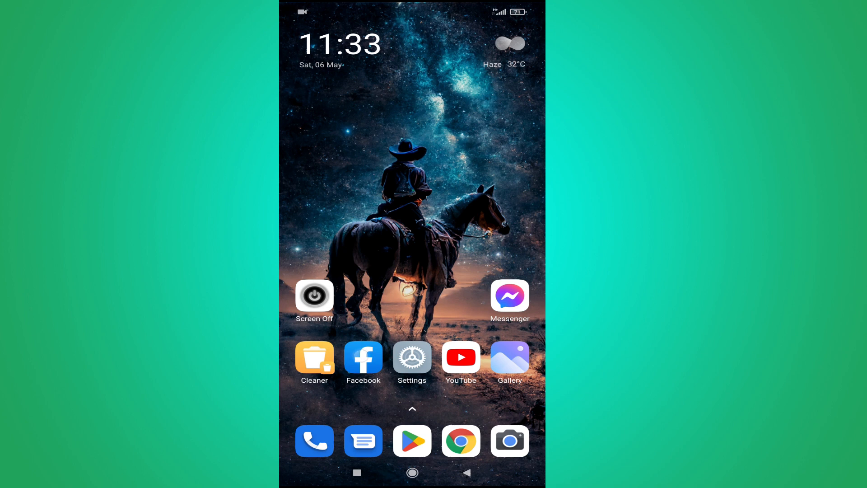
Launch Facebook and go to your own profile page from the top bar.
{"action": "left_click", "coordinate": [363, 357]}
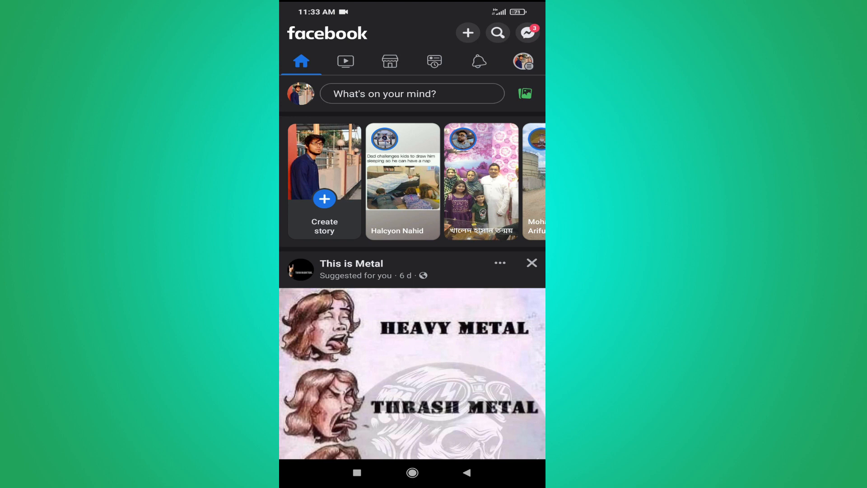
{"action": "scroll", "scroll_direction": "up", "scroll_amount": 3}
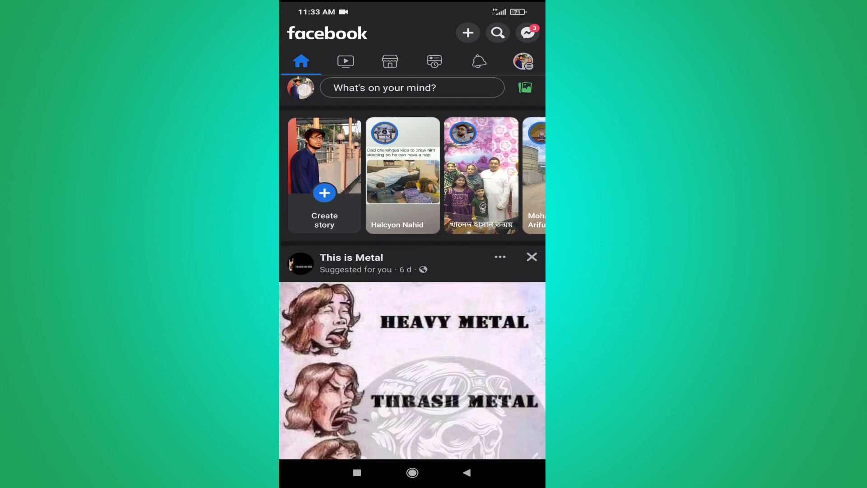
{"action": "left_click", "coordinate": [520, 61]}
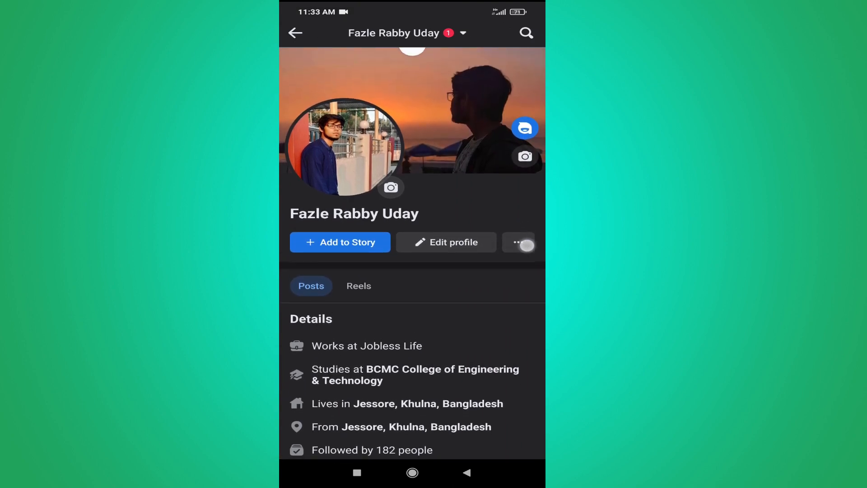
Reach the Archive page through the three-dot profile settings list.
{"action": "left_click", "coordinate": [519, 243]}
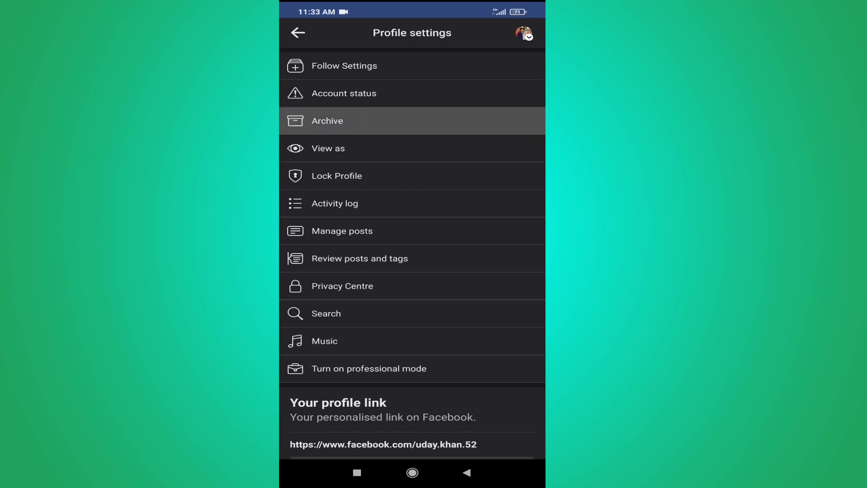
{"action": "left_click", "coordinate": [327, 120]}
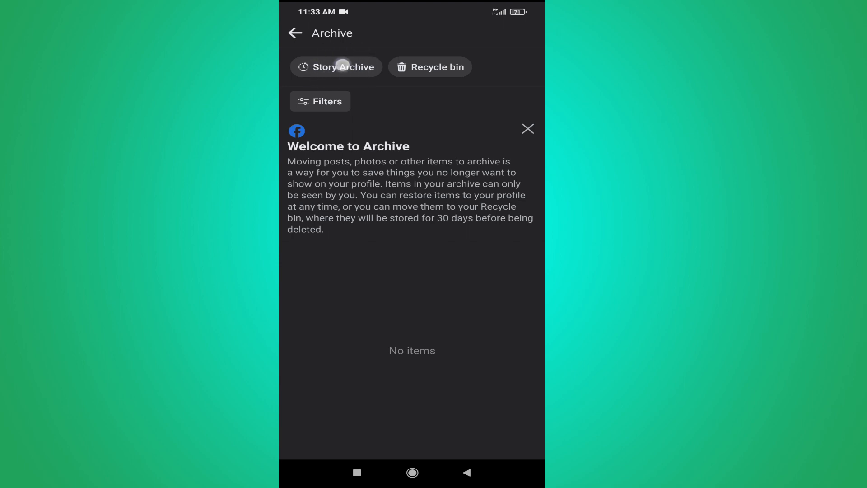
Browse the Story Archive grid and view the 23 Jan kayaking story full screen.
{"action": "left_click", "coordinate": [336, 67]}
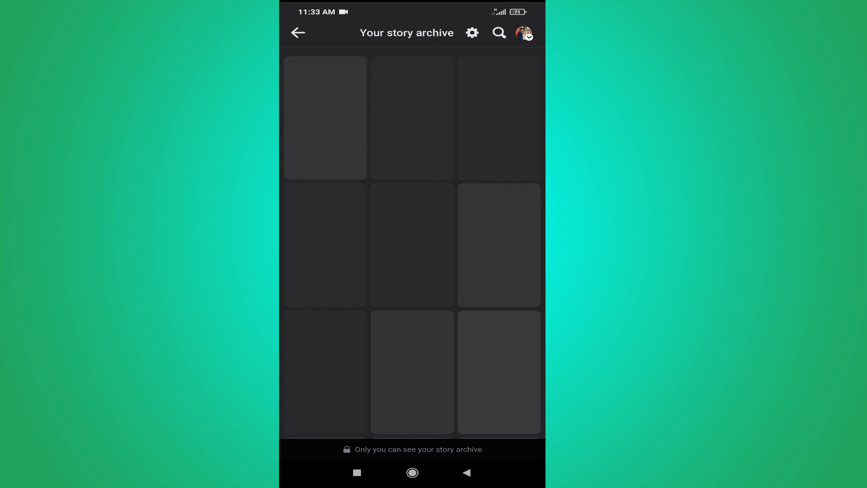
{"action": "left_click", "coordinate": [441, 333]}
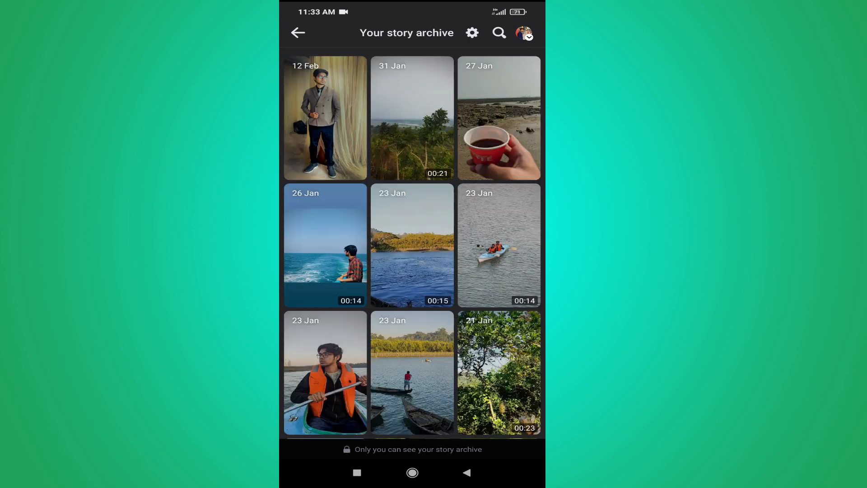
{"action": "scroll", "scroll_direction": "up", "scroll_amount": 3}
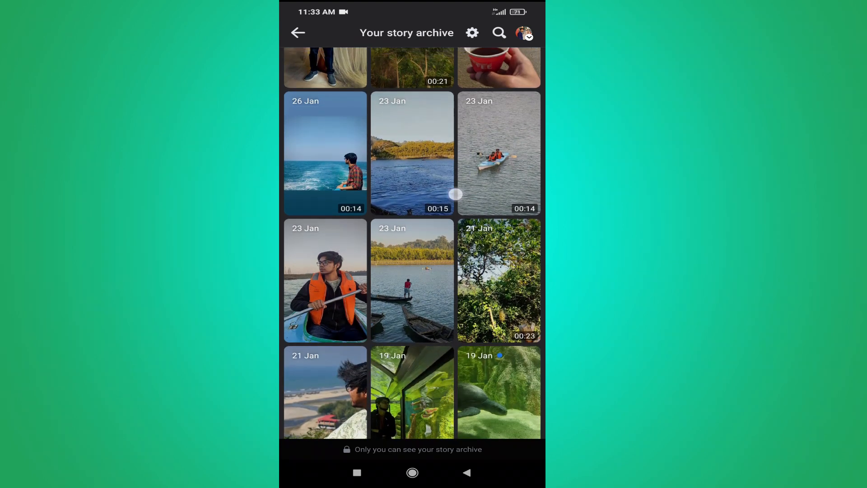
{"action": "scroll", "scroll_direction": "down", "scroll_amount": 3}
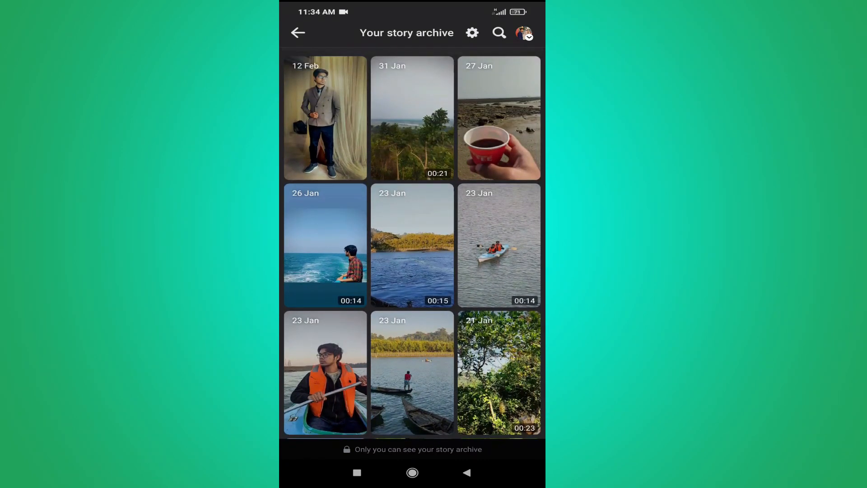
{"action": "scroll", "scroll_direction": "down", "scroll_amount": 3}
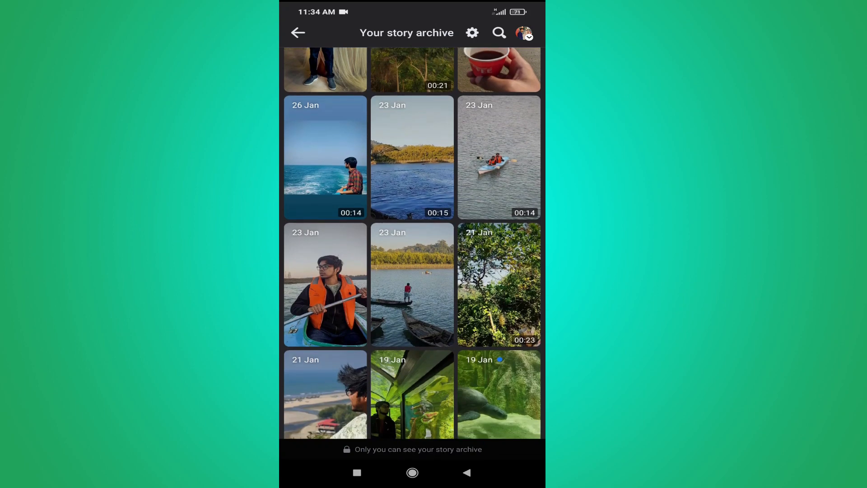
{"action": "left_click", "coordinate": [411, 159]}
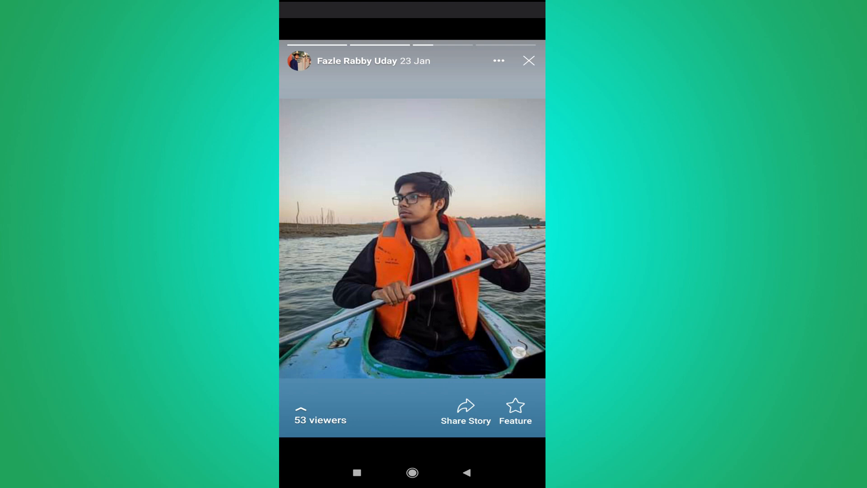
Feature the kayaking story, starting a new featured collection with it as cover.
{"action": "left_click", "coordinate": [320, 412]}
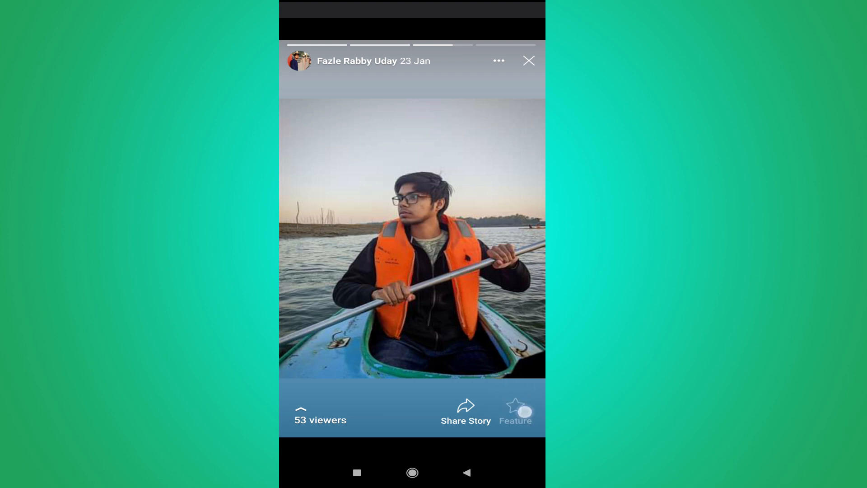
{"action": "left_click", "coordinate": [515, 412]}
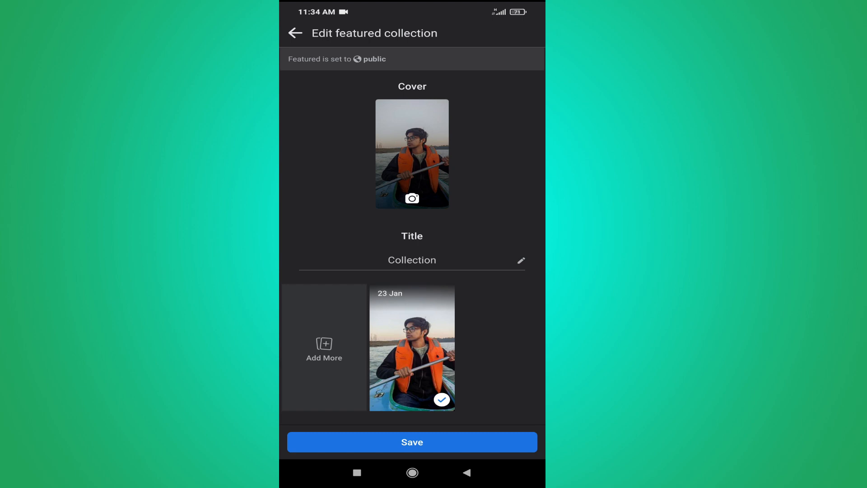
Replace the title 'Collection' with 'Travel' and hide the keyboard.
{"action": "left_click", "coordinate": [412, 260]}
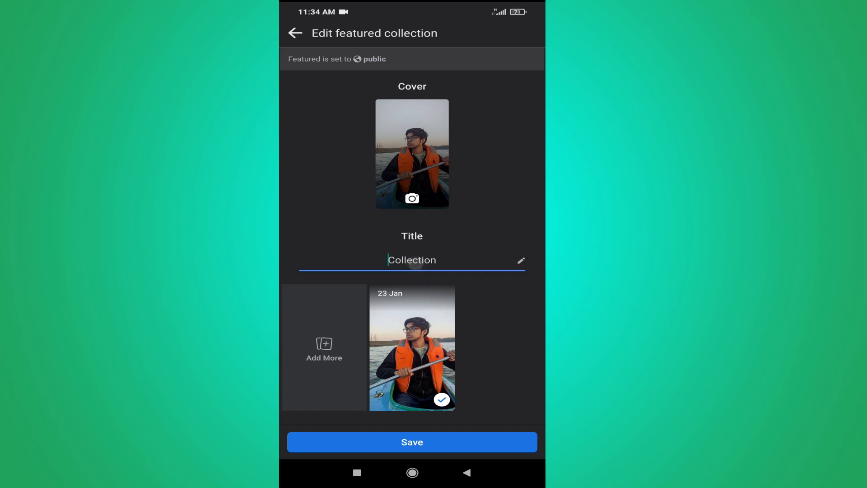
{"action": "left_click", "coordinate": [412, 260]}
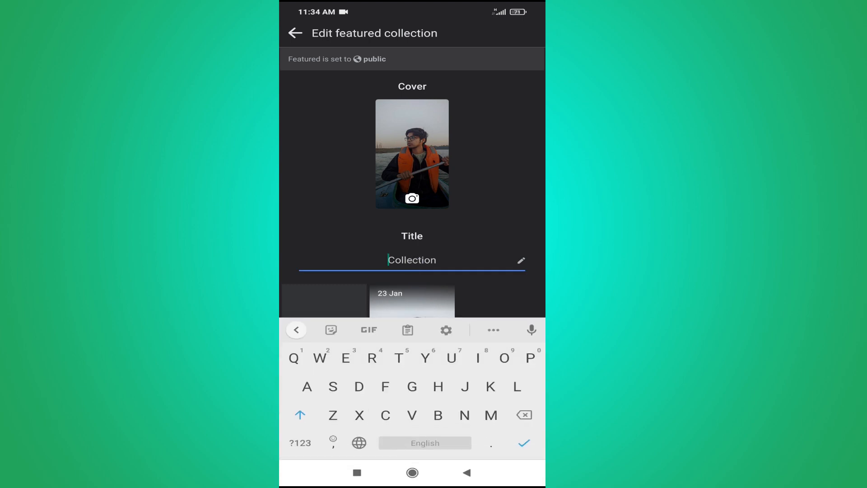
{"action": "type", "text": "Travel"}
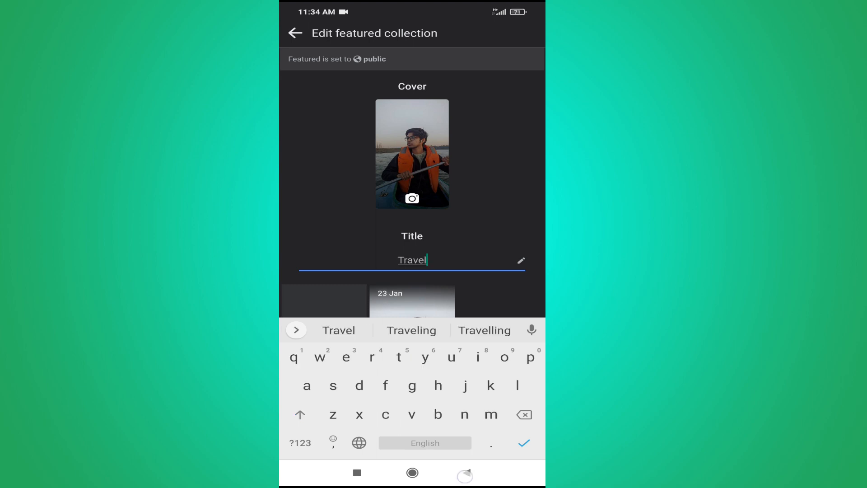
{"action": "left_click", "coordinate": [523, 443]}
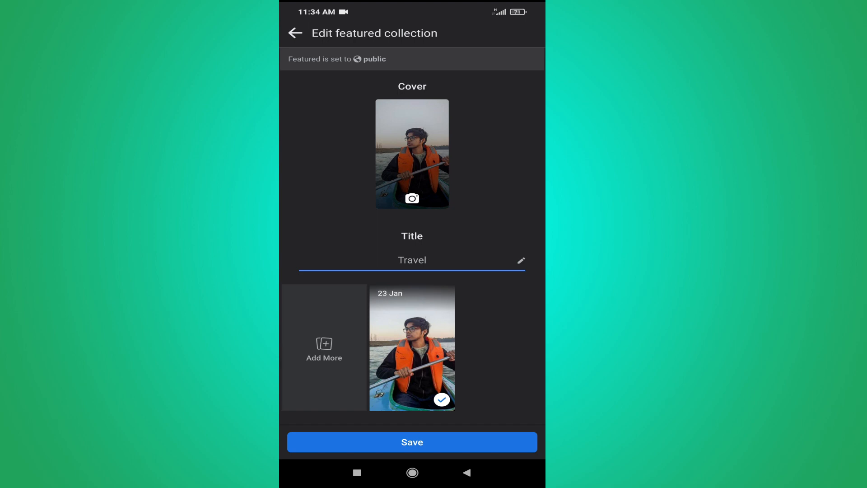
Use Add More to tick the 27 Jan tea cup story and confirm with Next.
{"action": "left_click", "coordinate": [325, 348]}
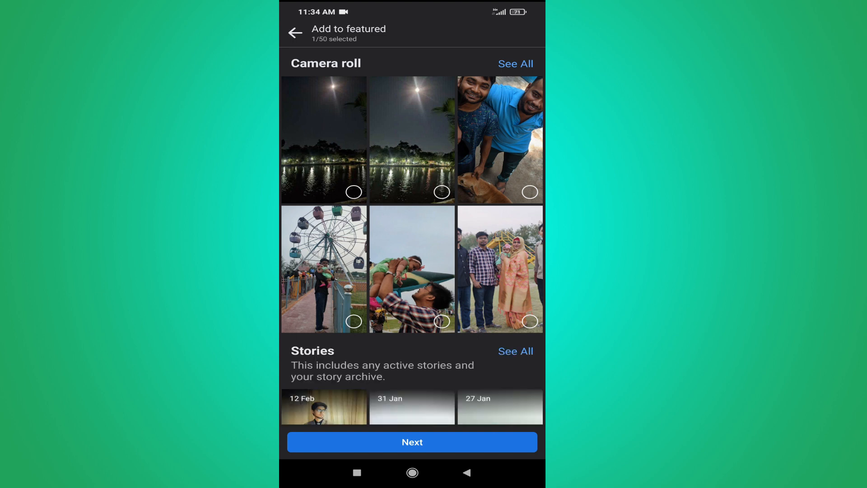
{"action": "scroll", "scroll_direction": "up", "scroll_amount": 3}
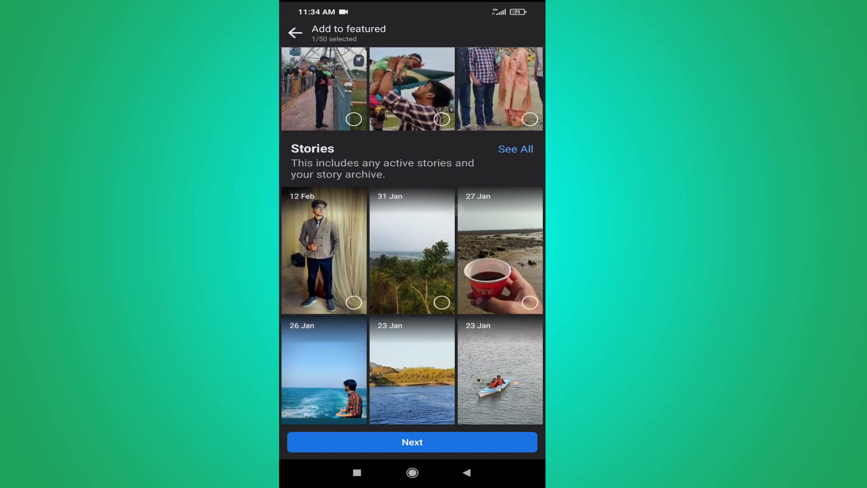
{"action": "scroll", "scroll_direction": "down", "scroll_amount": 3}
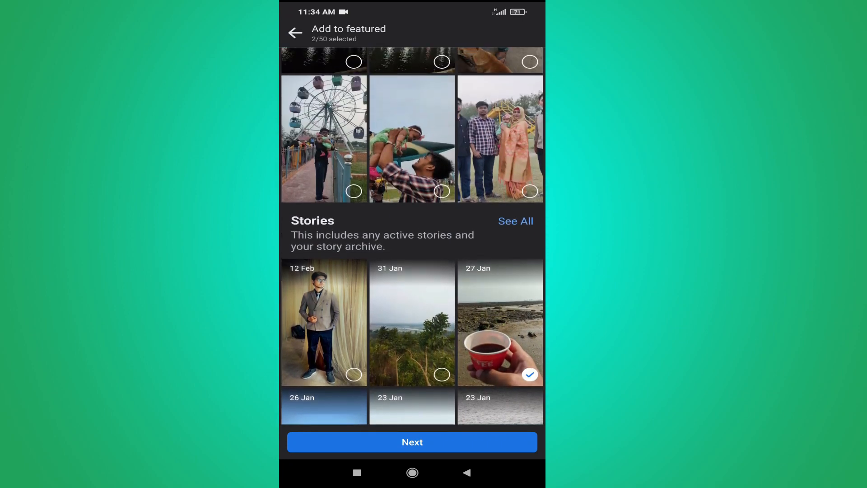
{"action": "left_click", "coordinate": [412, 442]}
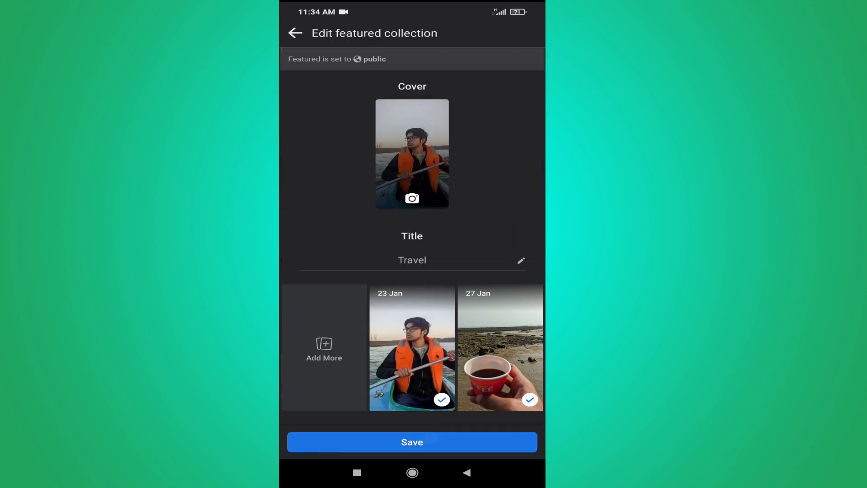
Save the Travel collection and back out to the main Archive page.
{"action": "left_click", "coordinate": [412, 441]}
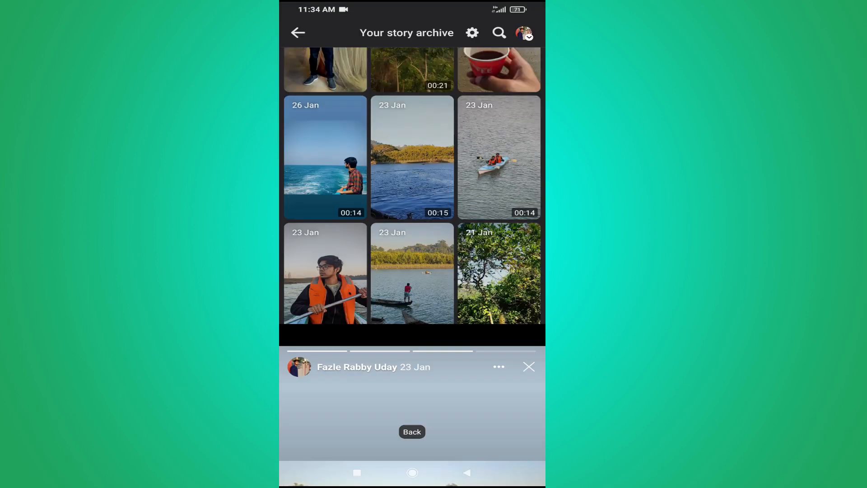
{"action": "left_click", "coordinate": [298, 32]}
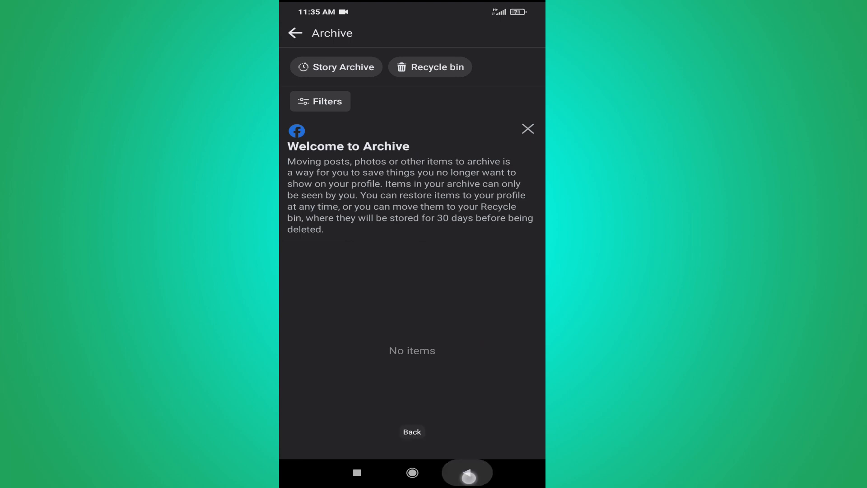
Go back to the profile and scroll to the Featured row showing Travel.
{"action": "left_click", "coordinate": [296, 33]}
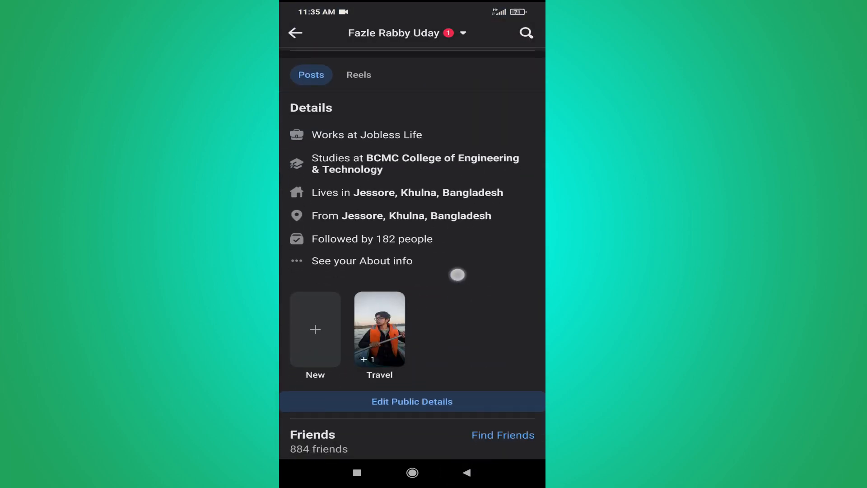
{"action": "scroll", "scroll_direction": "up", "scroll_amount": 3}
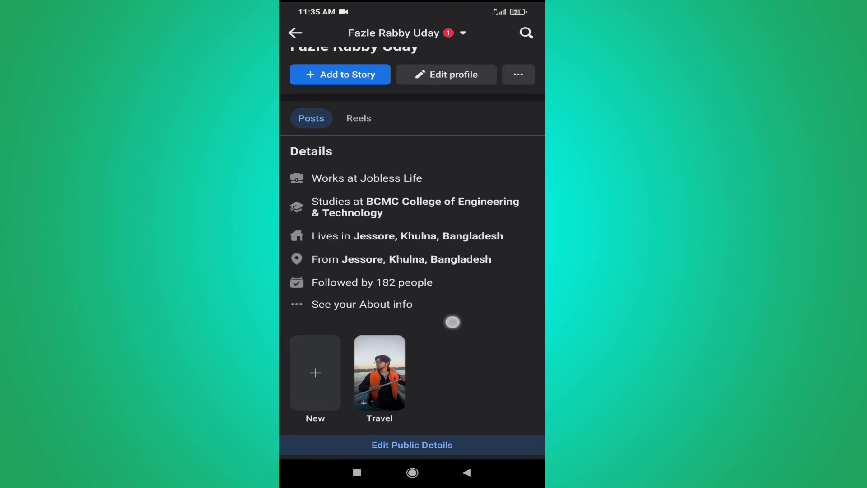
{"action": "scroll", "scroll_direction": "down", "scroll_amount": 3}
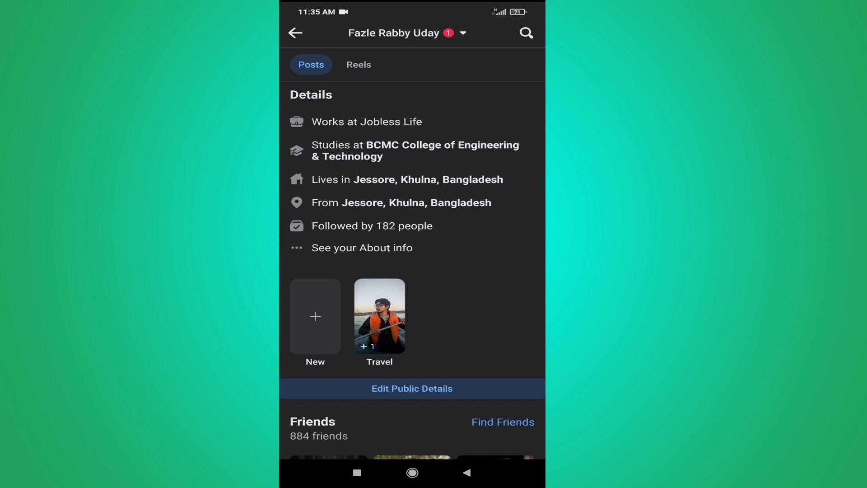